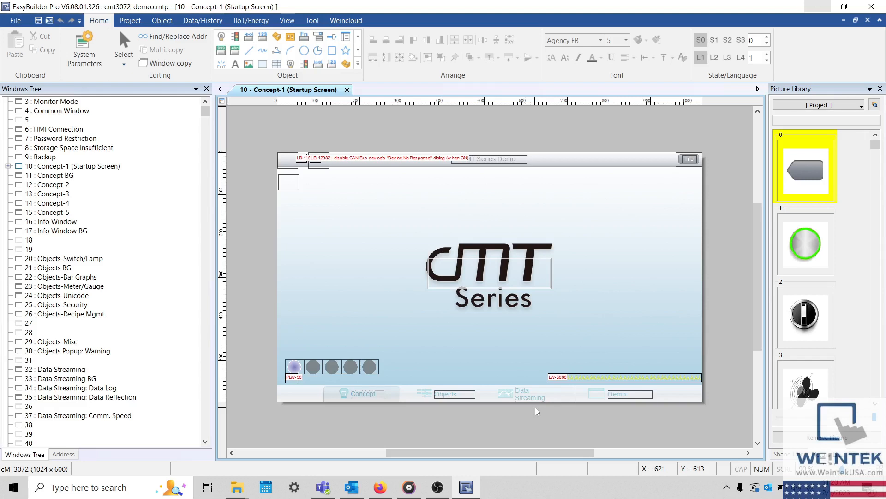
pyautogui.moveTo(134, 411)
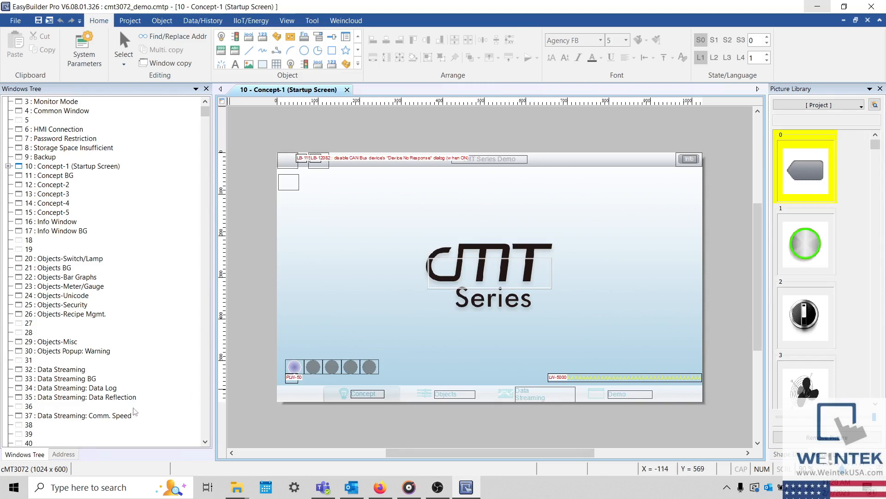
pyautogui.moveTo(18, 487)
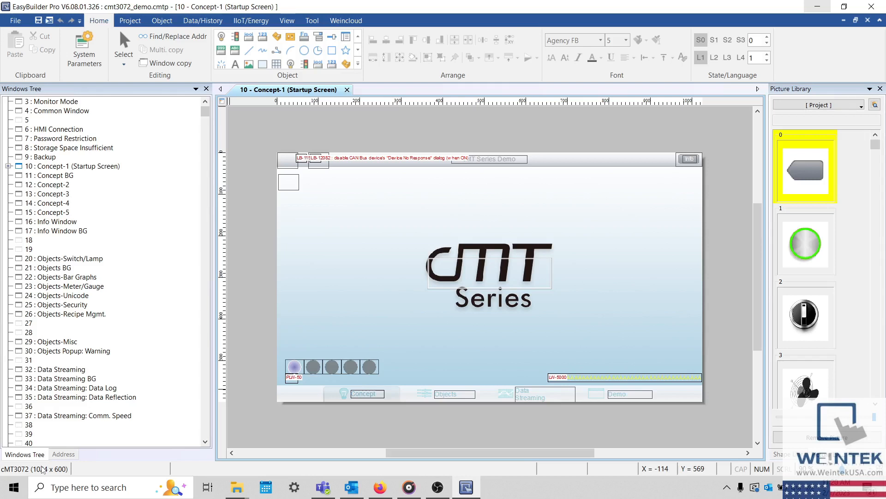
pyautogui.moveTo(381, 391)
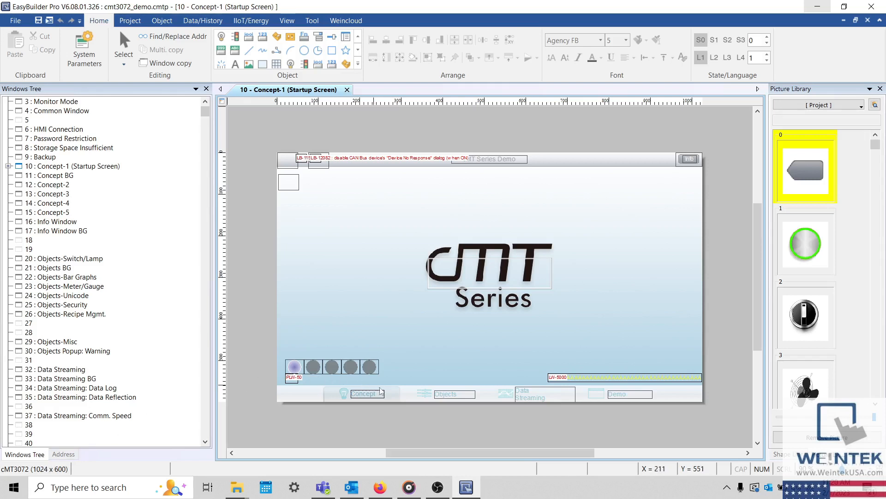
pyautogui.moveTo(413, 441)
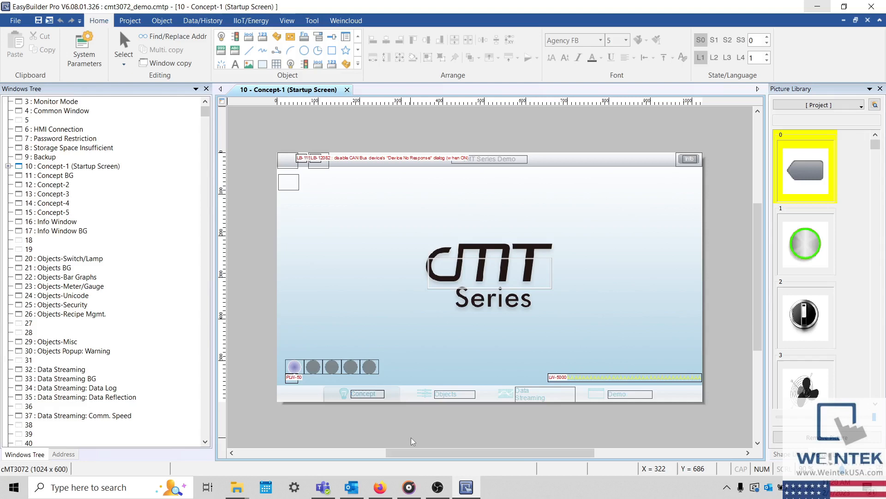
# Step: Bring up the forum's Installation Instructions page listing cMT-Series guides such as cMT-3072X
pyautogui.click(379, 487)
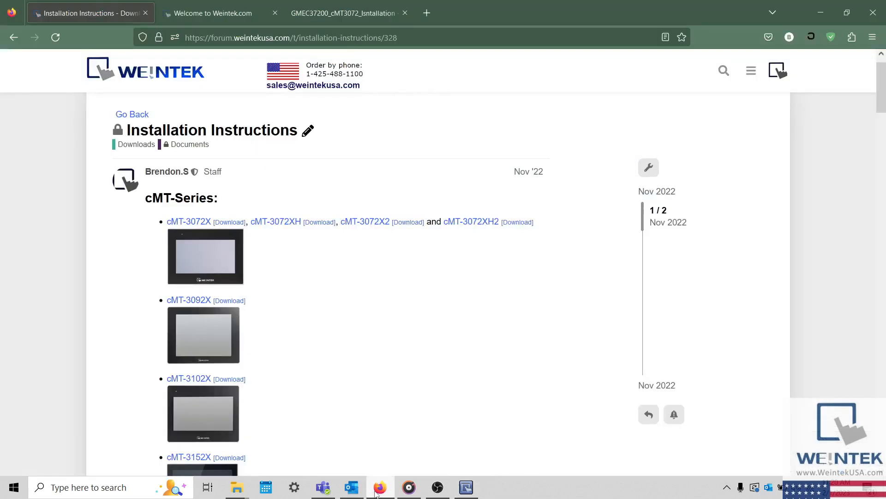
pyautogui.moveTo(335, 338)
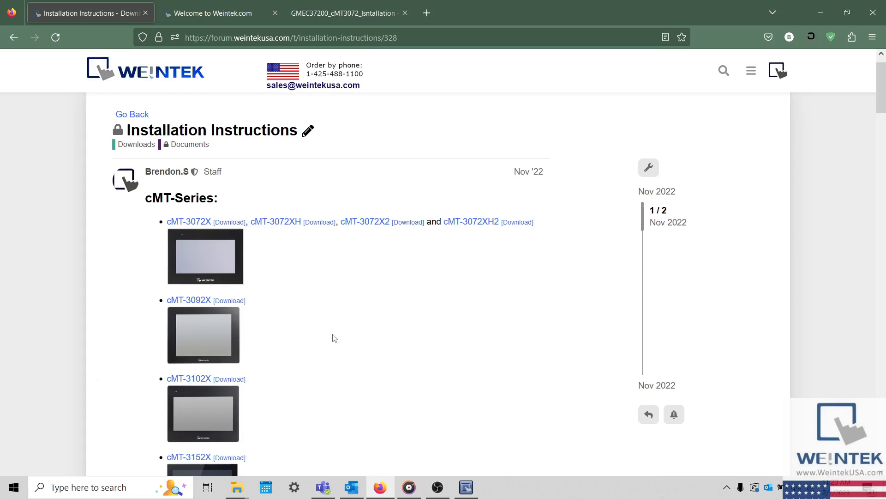
pyautogui.moveTo(312, 137)
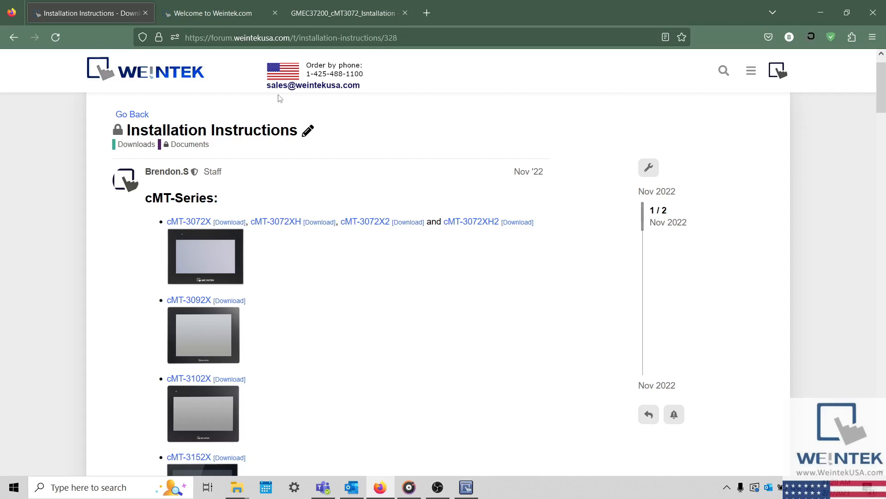
pyautogui.moveTo(249, 83)
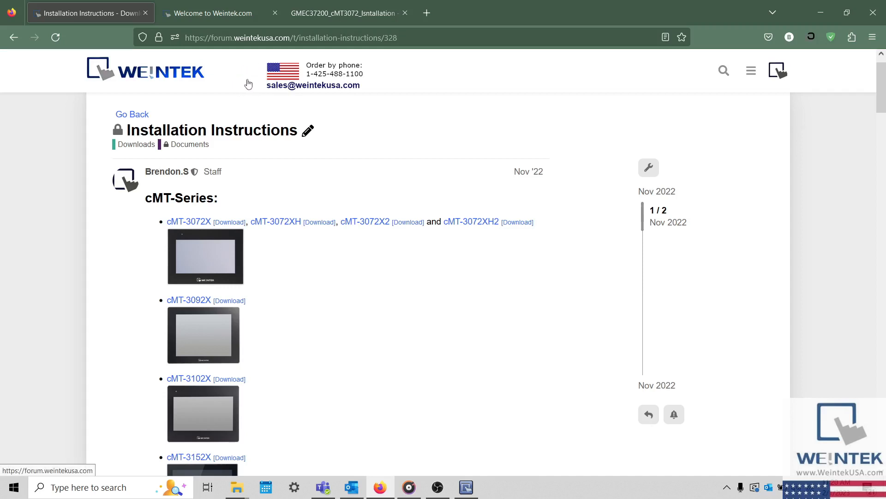
pyautogui.moveTo(344, 153)
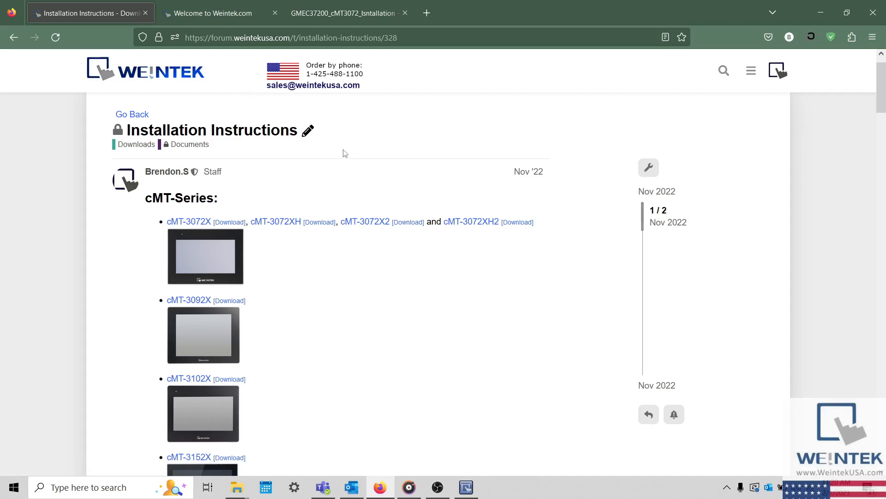
# Step: View the cMT3072 installation guide PDF on page 2
pyautogui.click(348, 12)
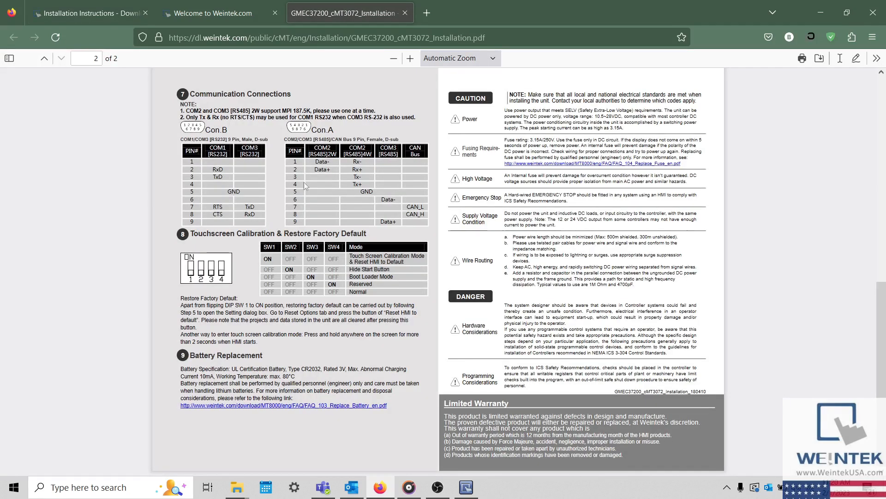
pyautogui.moveTo(289, 330)
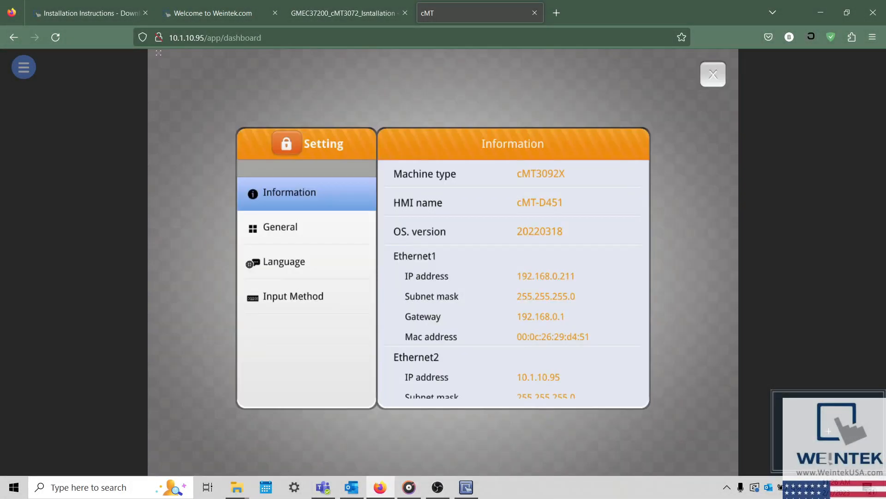
# Step: Log in to full system settings and show the HMI reset options
pyautogui.click(287, 143)
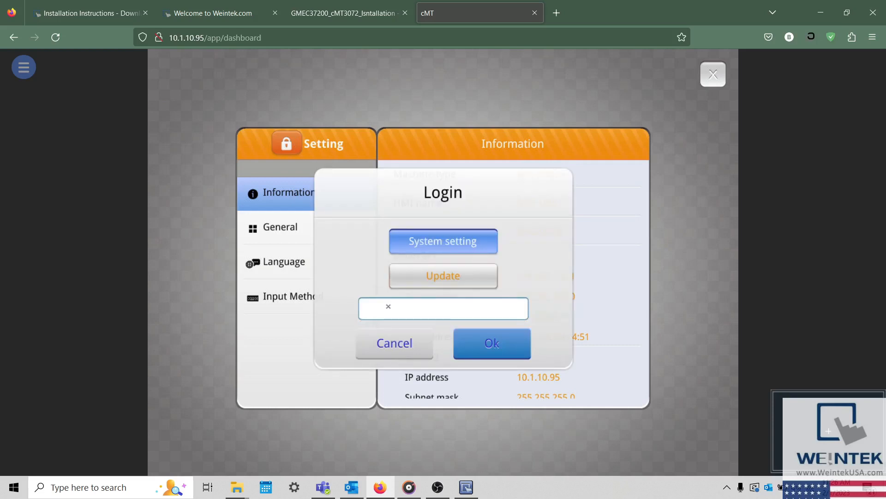
pyautogui.click(443, 308)
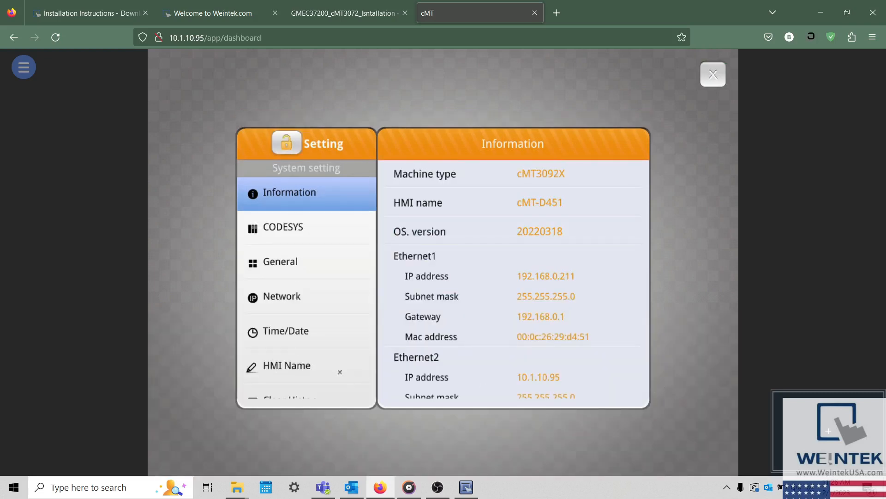
pyautogui.scroll(-3)
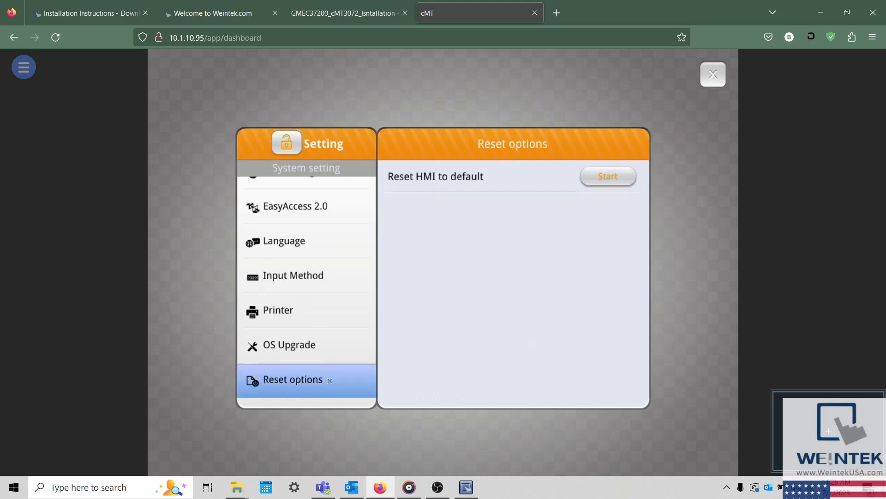
pyautogui.click(608, 176)
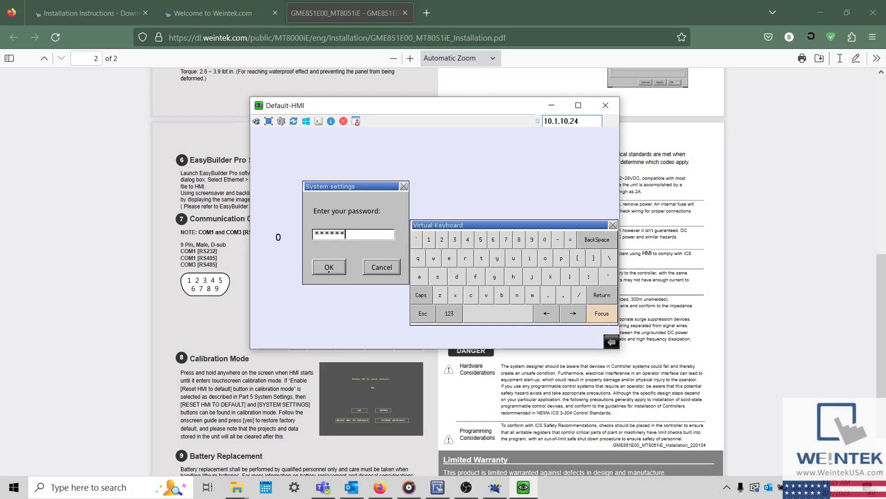
# Step: Submit the password and tick 'Enable [Reset HMI to default] button in calibration mode'
pyautogui.click(329, 267)
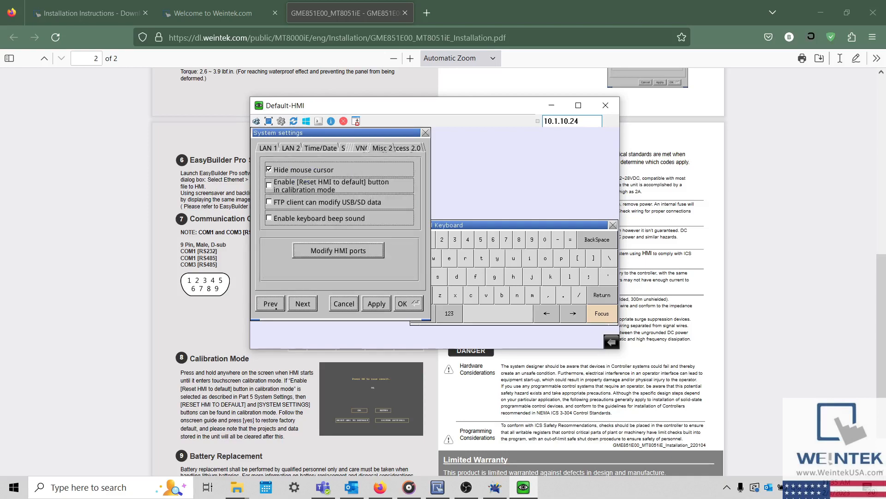
pyautogui.click(269, 185)
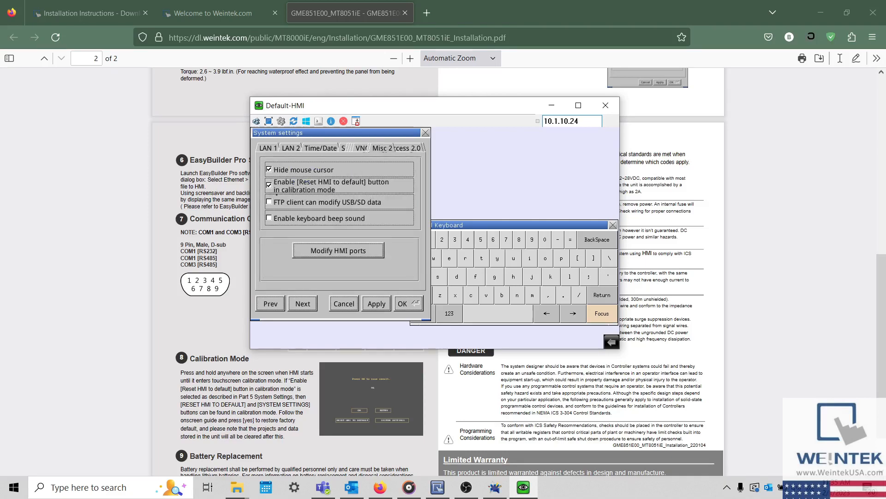